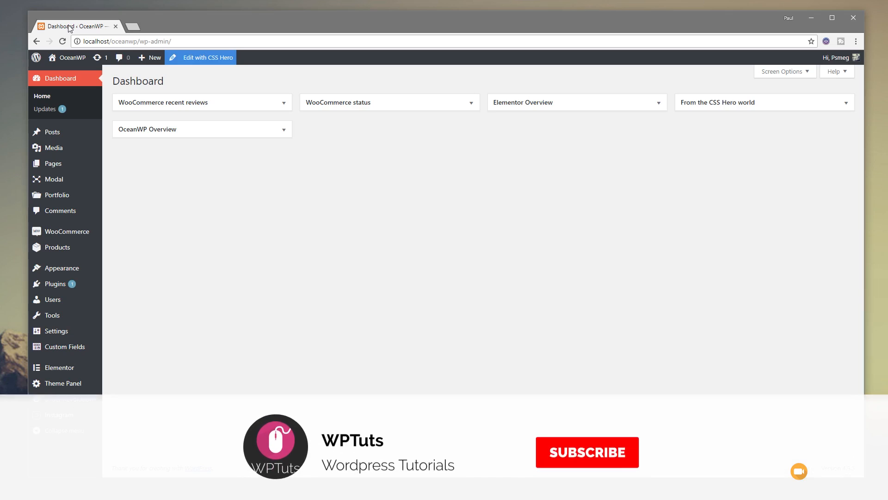
Launch CSS Hero's live editor on the front page and target the #main container via the breadcrumb
{"action": "left_click", "coordinate": [586, 452]}
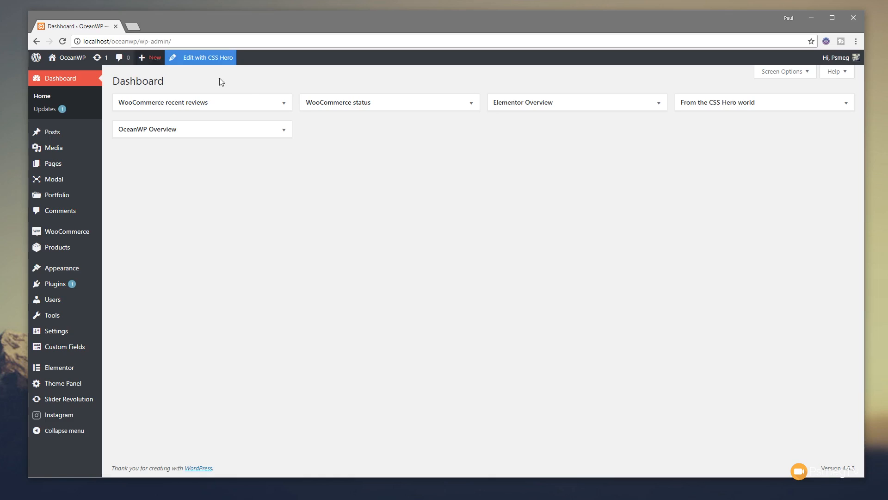
{"action": "mouse_move", "coordinate": [207, 58]}
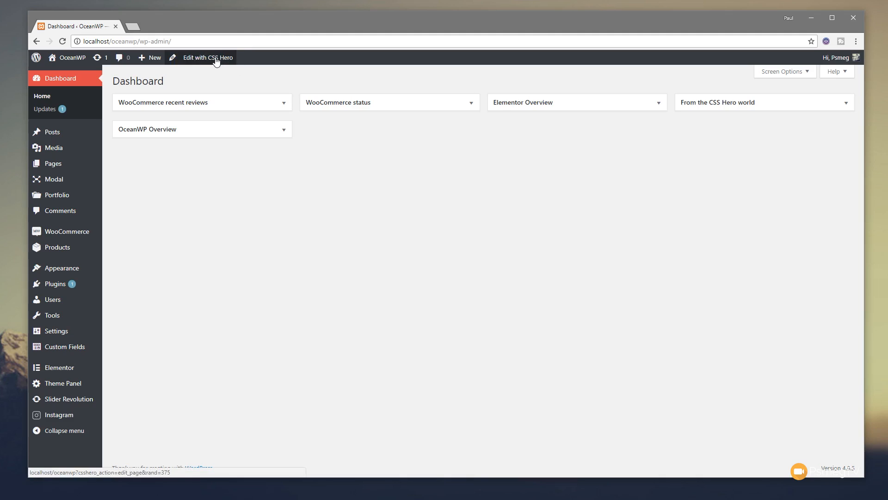
{"action": "left_click", "coordinate": [208, 57]}
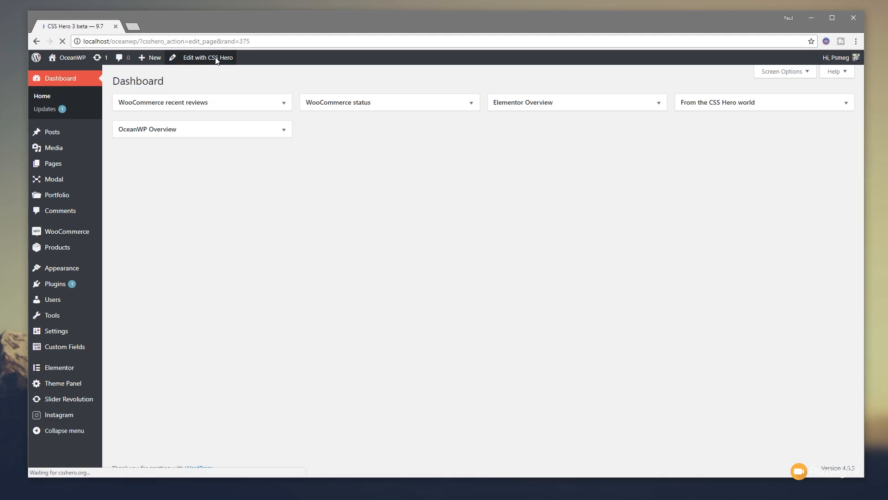
{"action": "left_click", "coordinate": [209, 57]}
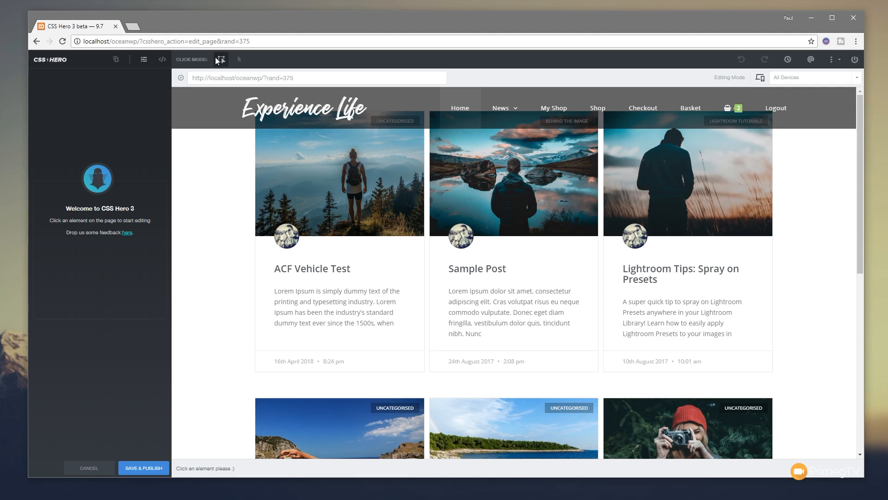
{"action": "mouse_move", "coordinate": [220, 59]}
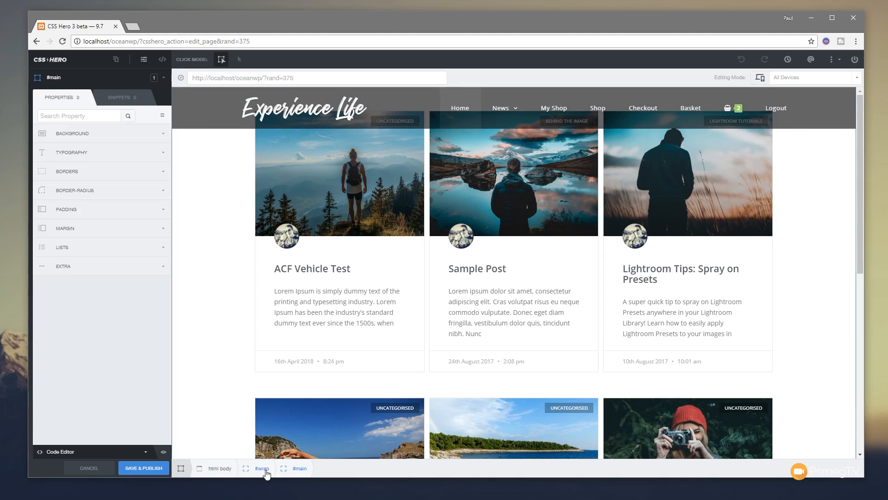
{"action": "left_click", "coordinate": [261, 467]}
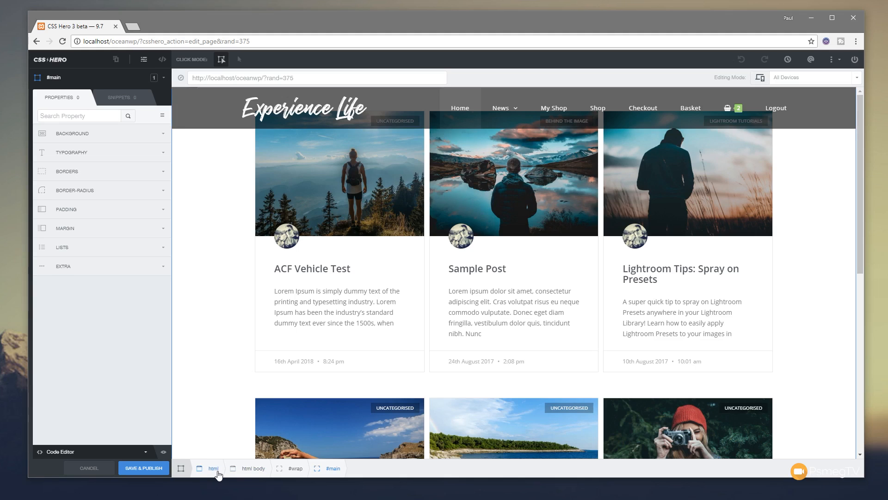
{"action": "mouse_move", "coordinate": [295, 469]}
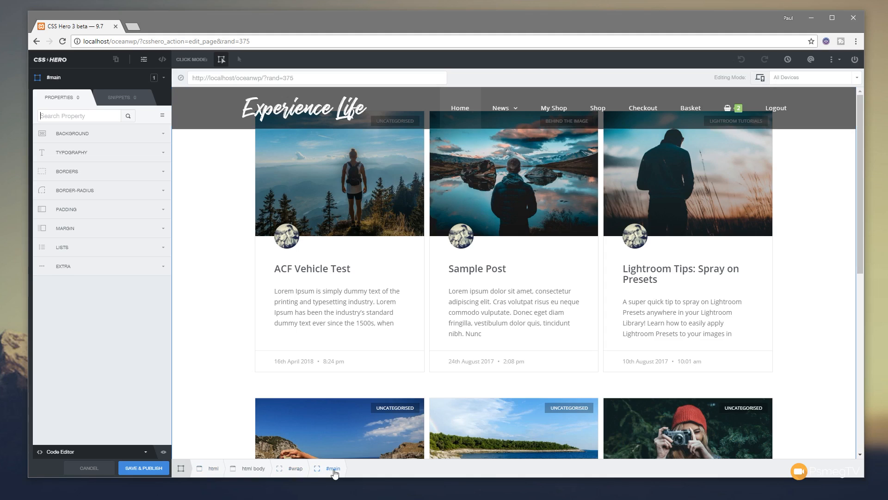
{"action": "mouse_move", "coordinate": [89, 278]}
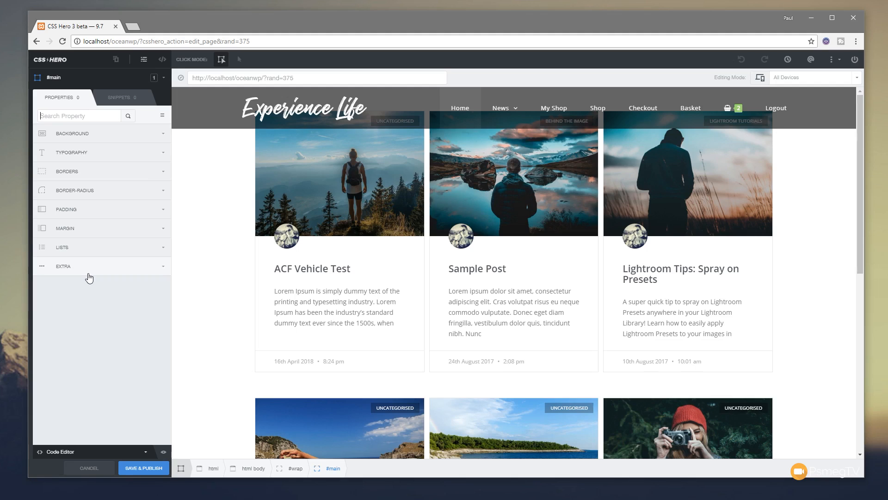
Start adding a background image to #main, checking the Uploads and Unsplash libraries
{"action": "left_click", "coordinate": [71, 133]}
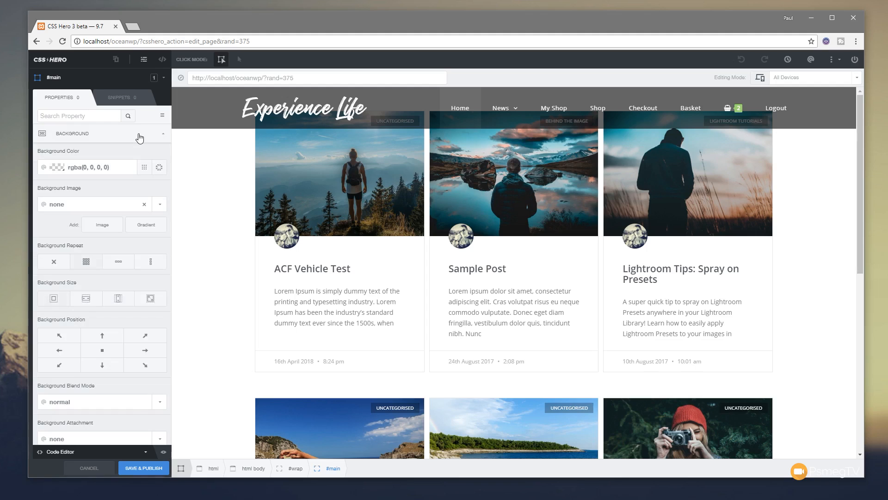
{"action": "left_click", "coordinate": [102, 437]}
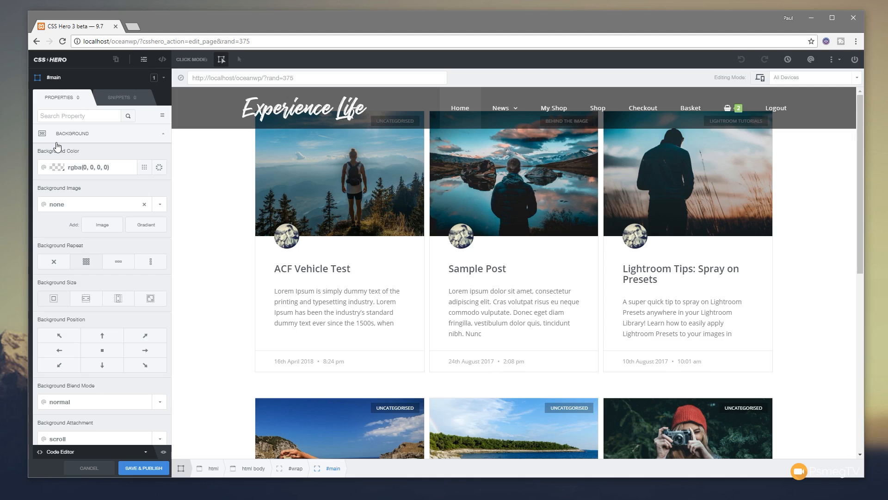
{"action": "mouse_move", "coordinate": [83, 149]}
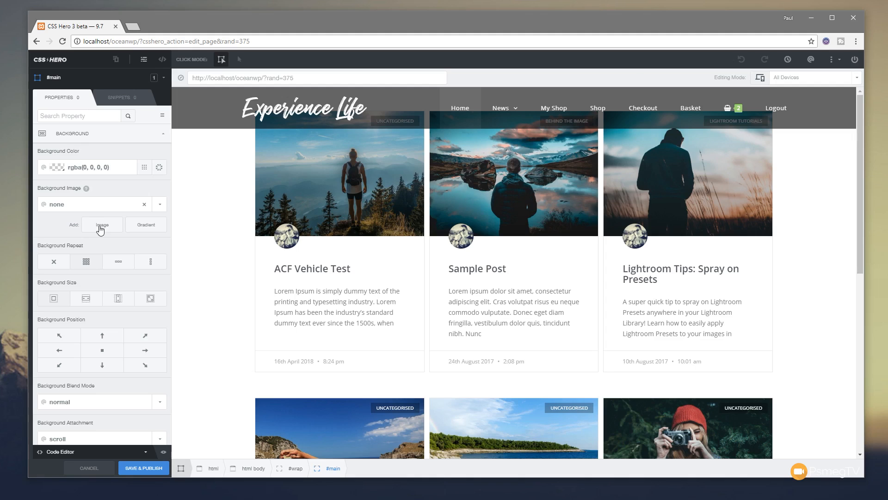
{"action": "left_click", "coordinate": [102, 224]}
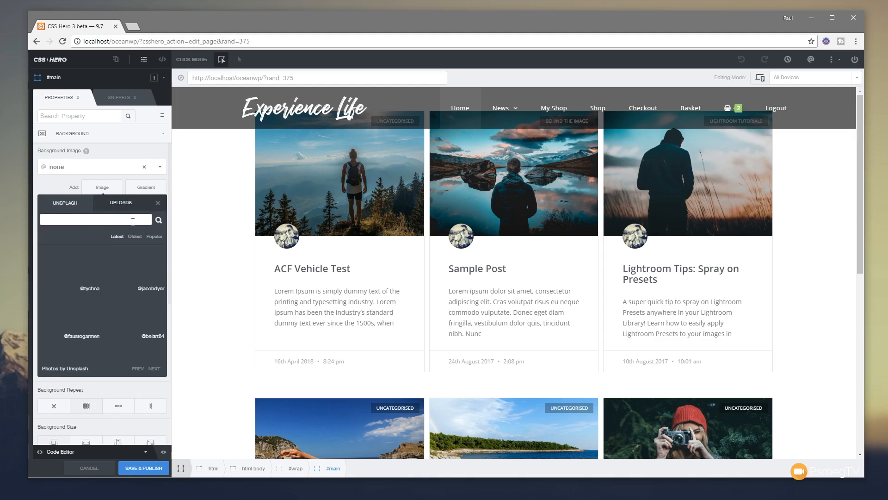
{"action": "left_click", "coordinate": [64, 205]}
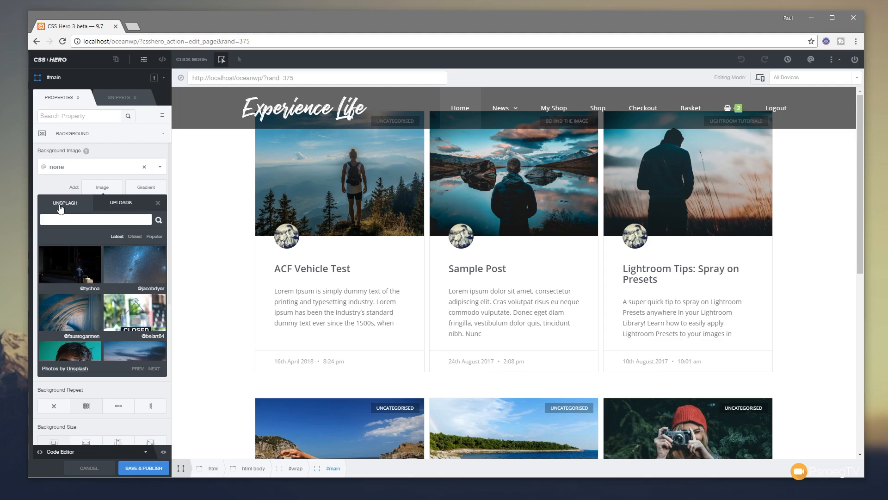
{"action": "left_click", "coordinate": [120, 203]}
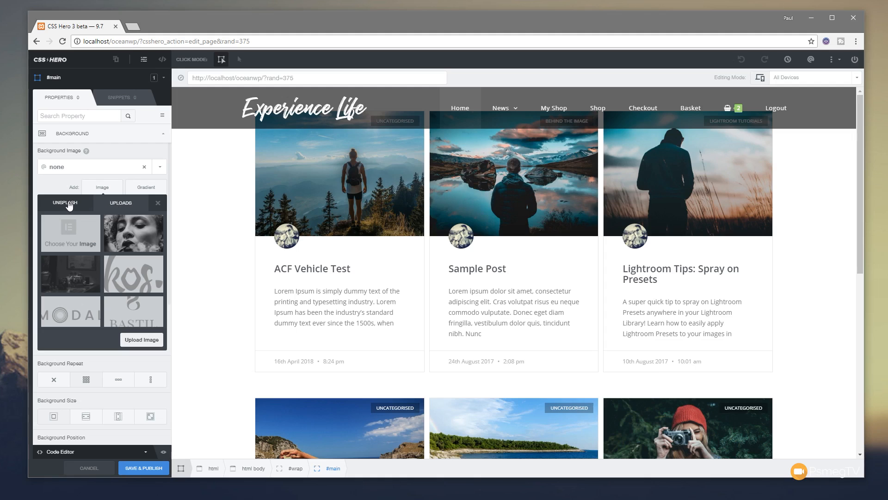
{"action": "left_click", "coordinate": [64, 202]}
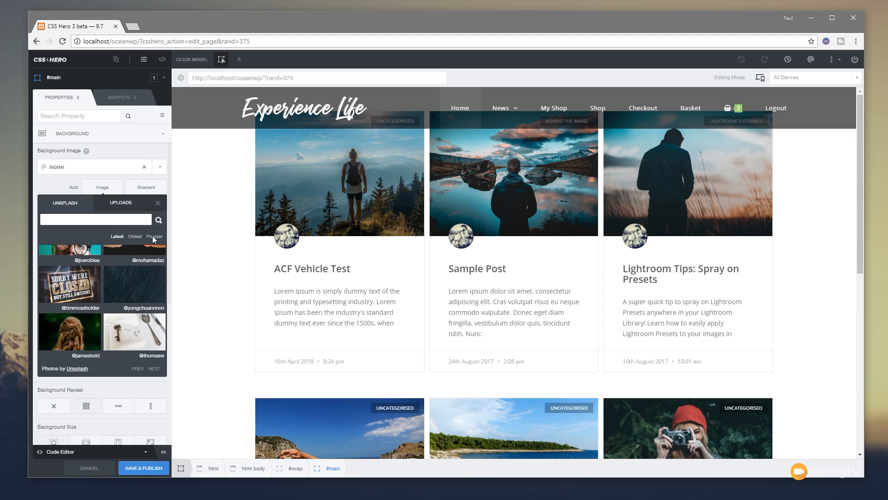
{"action": "mouse_move", "coordinate": [156, 226]}
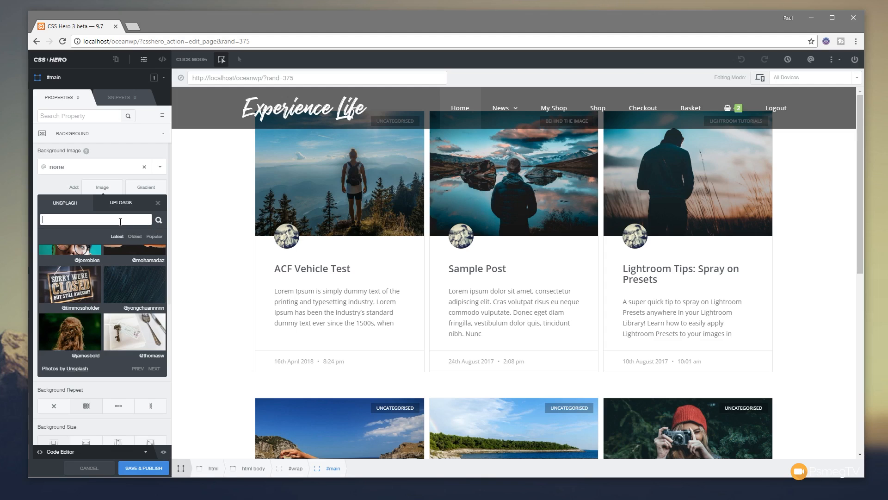
Search the Unsplash library for 'grass' photos
{"action": "type", "text": "grass"}
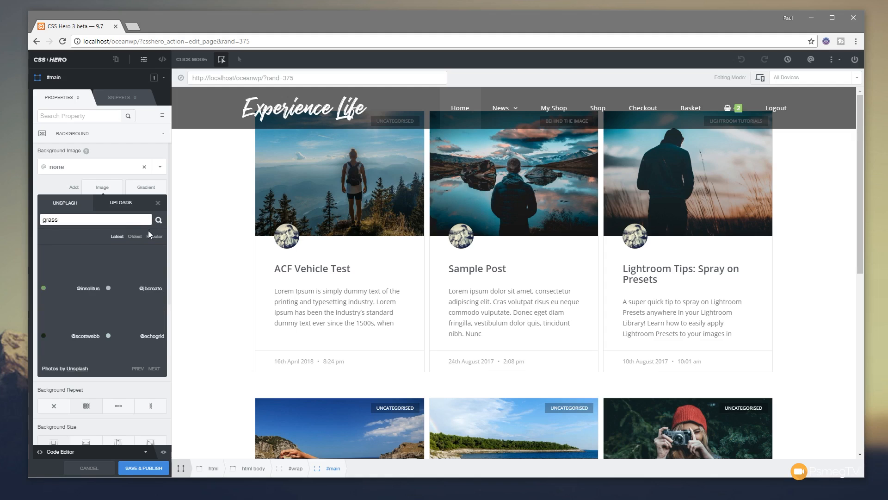
{"action": "left_click", "coordinate": [158, 220]}
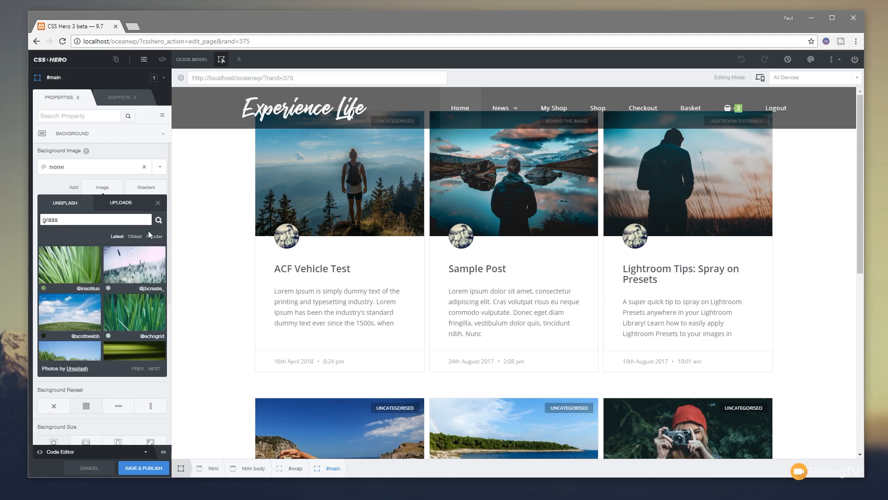
{"action": "mouse_move", "coordinate": [69, 312]}
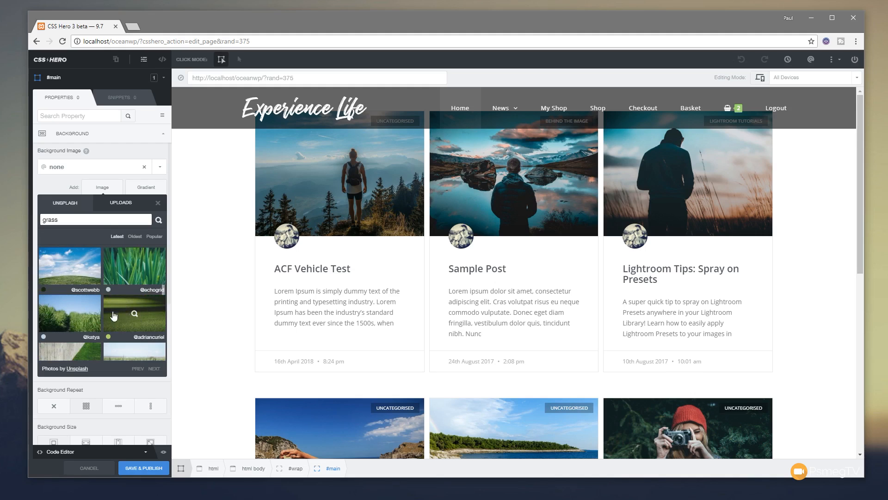
{"action": "mouse_move", "coordinate": [136, 316]}
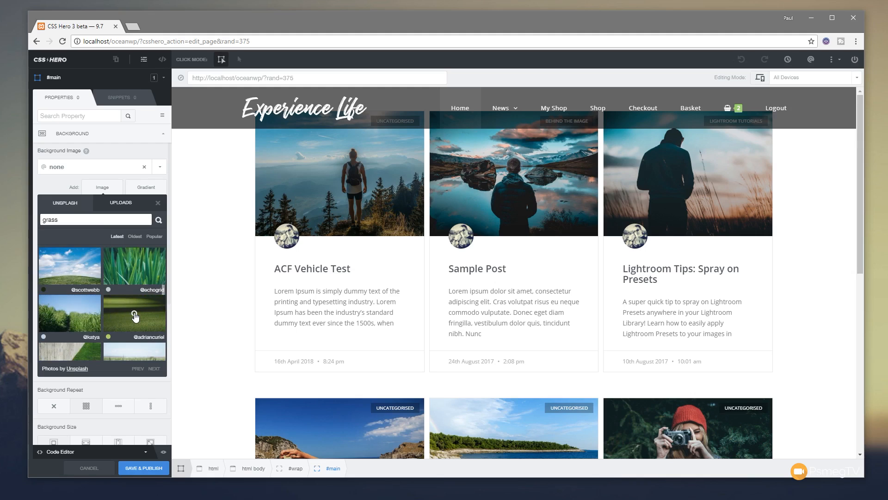
Apply the chosen Unsplash grass photo to #main at Extra-small size
{"action": "left_click", "coordinate": [134, 315]}
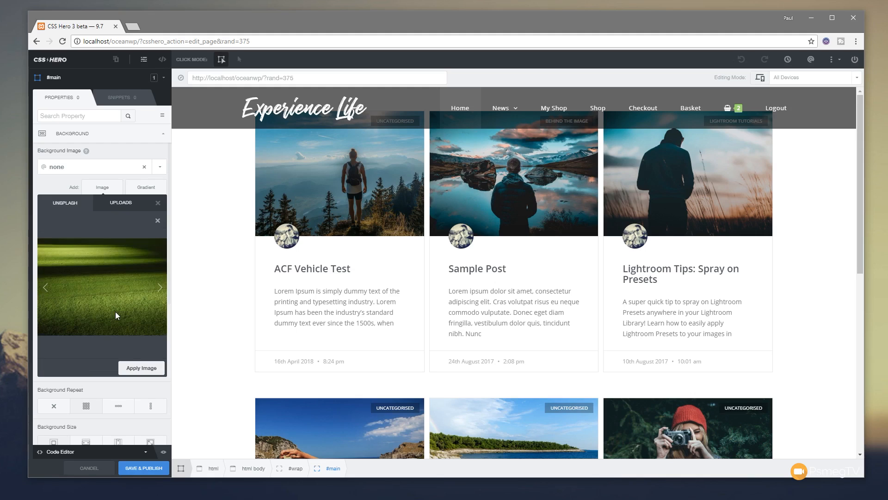
{"action": "mouse_move", "coordinate": [78, 287]}
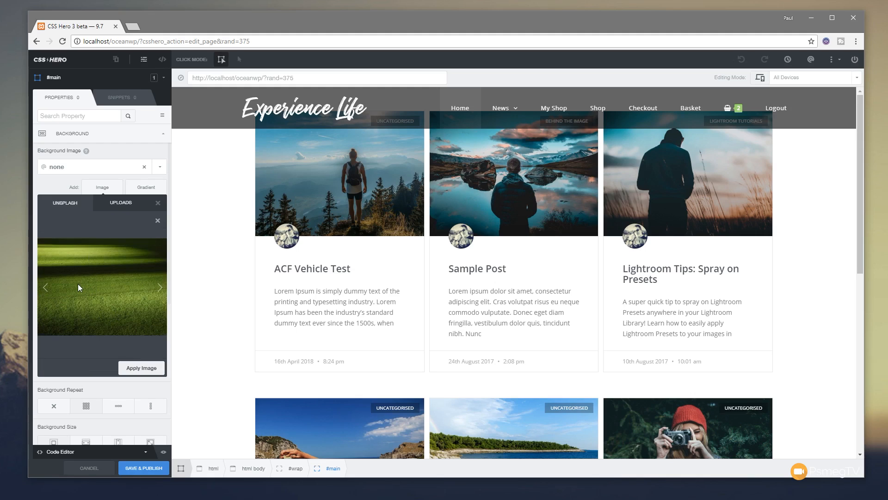
{"action": "left_click", "coordinate": [141, 367]}
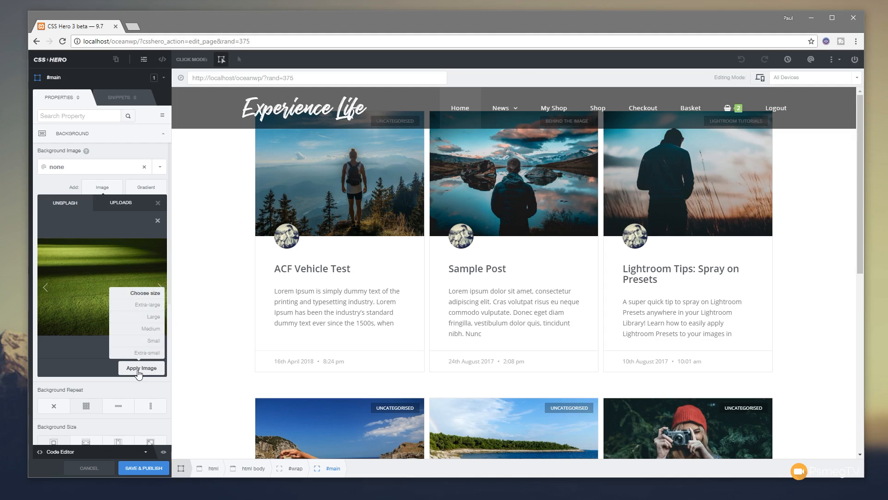
{"action": "mouse_move", "coordinate": [148, 299]}
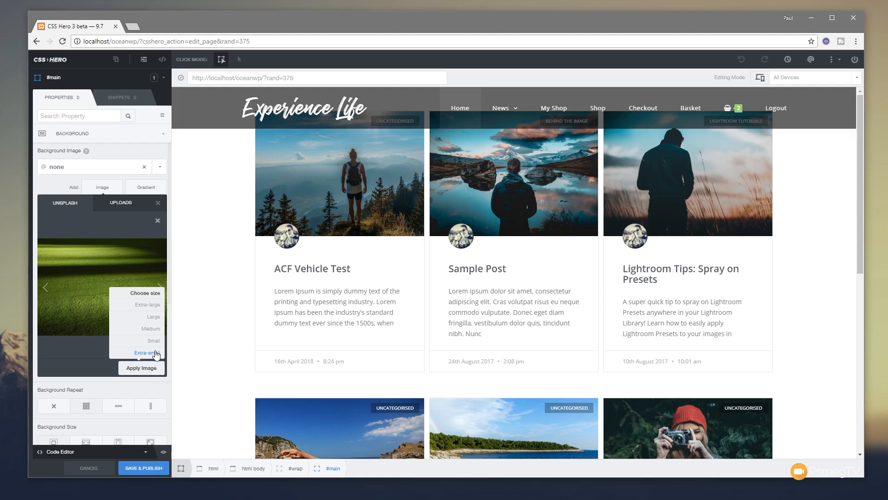
{"action": "left_click", "coordinate": [141, 367]}
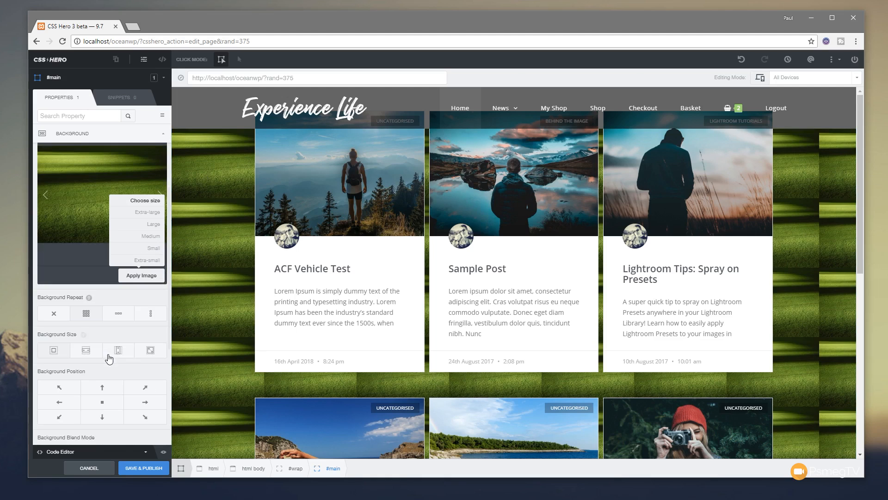
{"action": "mouse_move", "coordinate": [85, 313]}
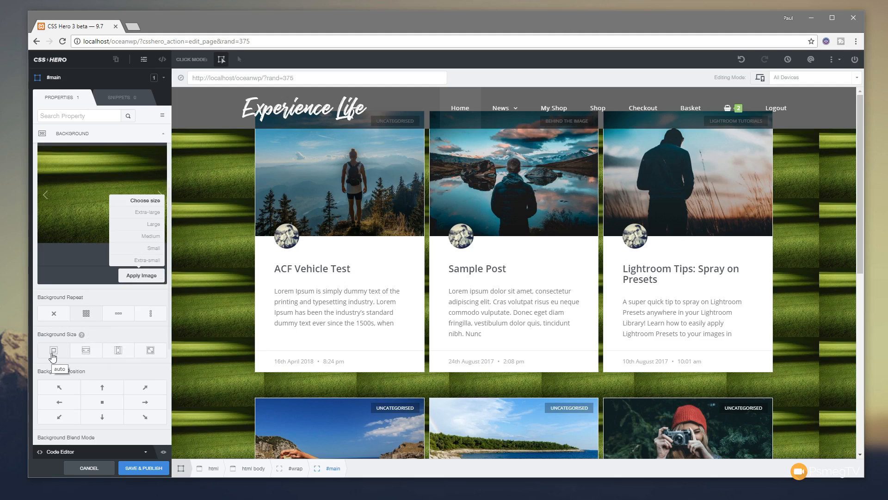
{"action": "mouse_move", "coordinate": [85, 350]}
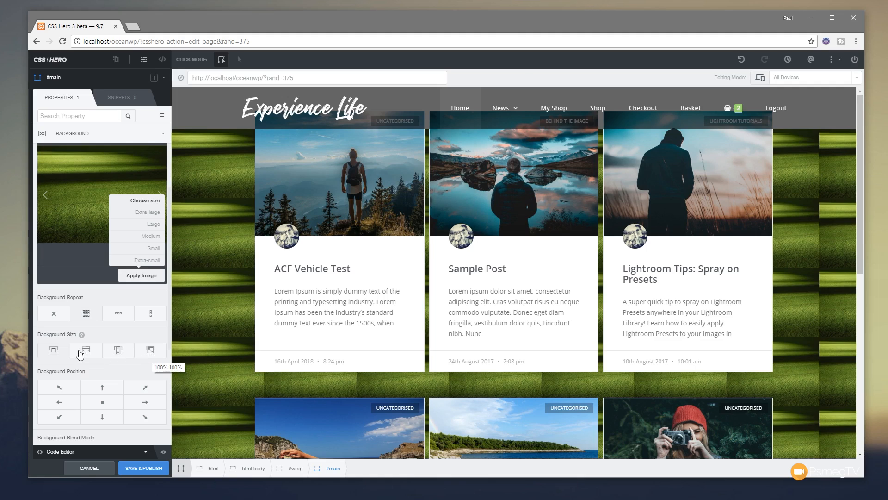
Set the grass background size to cover so it fills #main without tiling
{"action": "left_click", "coordinate": [85, 350]}
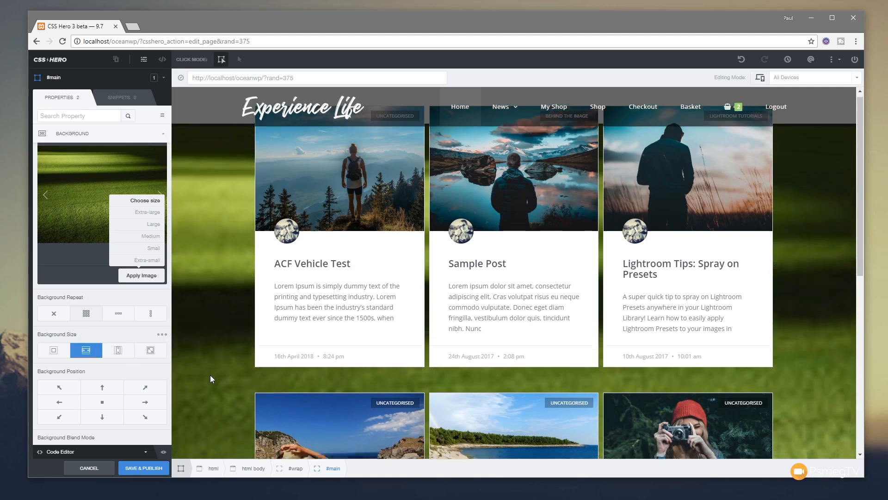
{"action": "scroll", "scroll_direction": "down", "scroll_amount": 3}
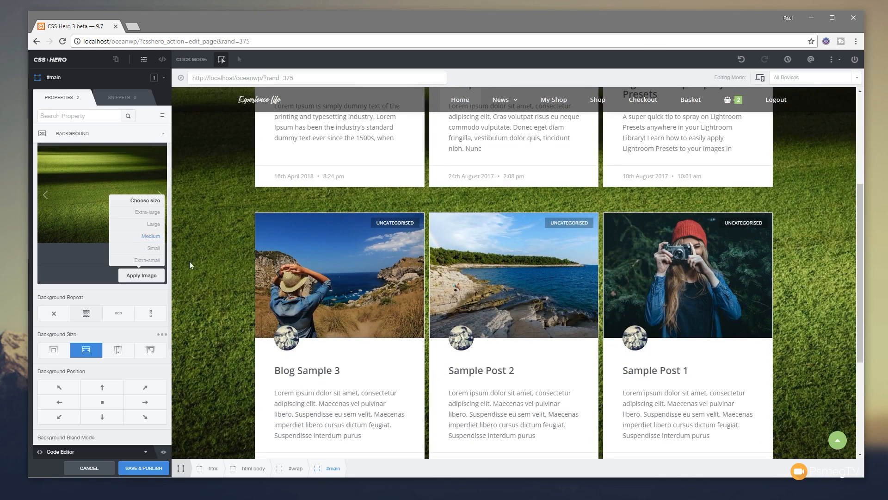
{"action": "mouse_move", "coordinate": [195, 219]}
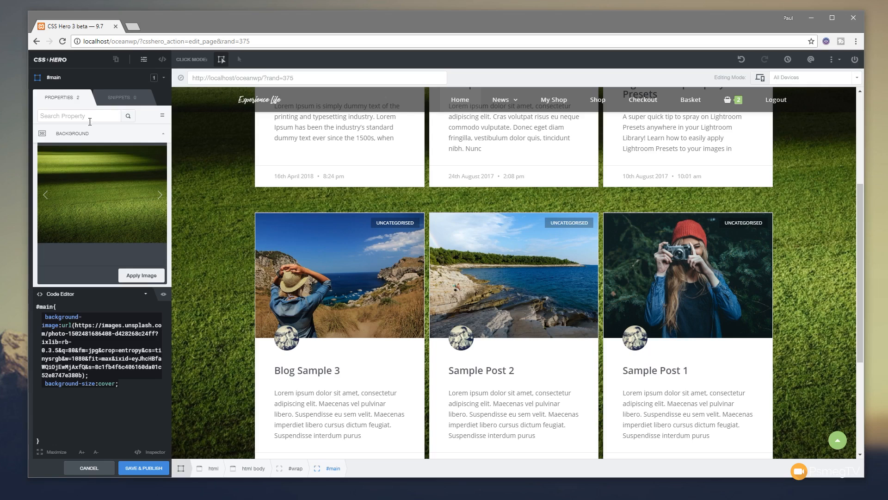
Hide the code view and set #main's background position to bottom centre
{"action": "left_click", "coordinate": [162, 133]}
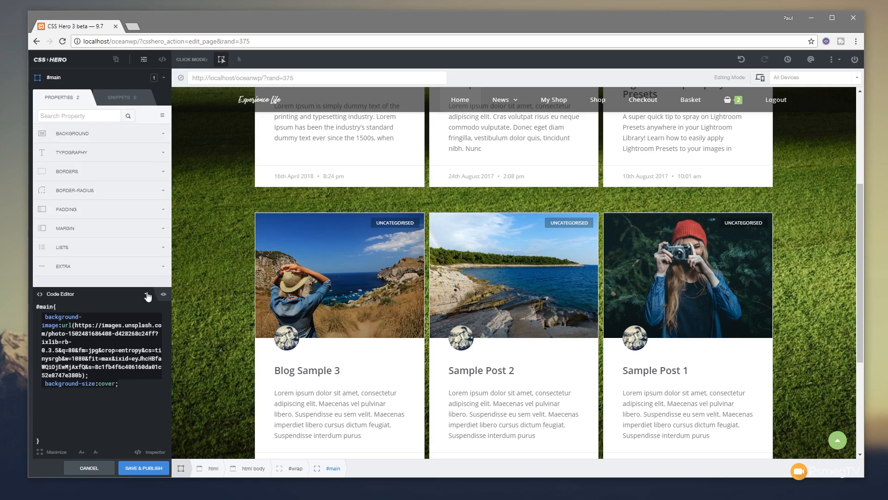
{"action": "left_click", "coordinate": [72, 133]}
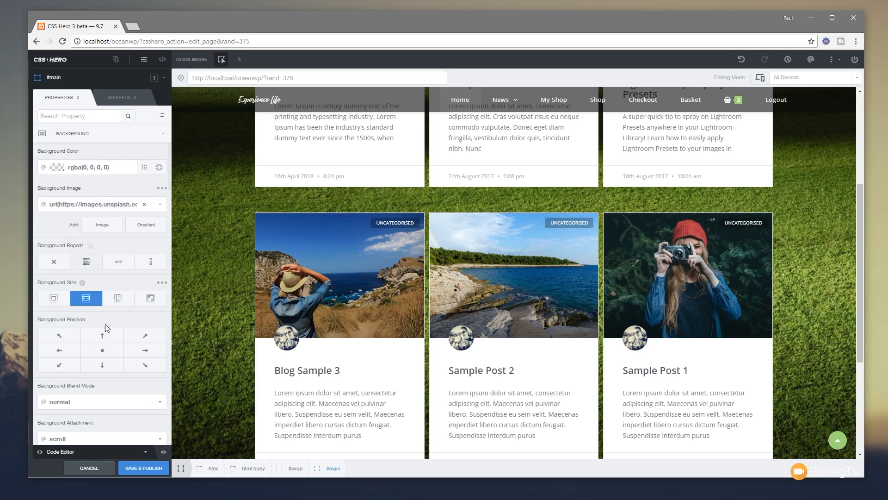
{"action": "left_click", "coordinate": [58, 335]}
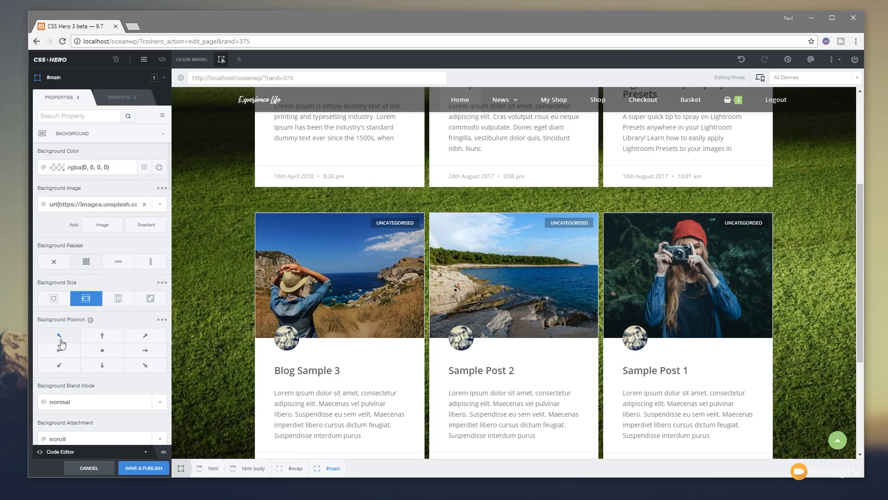
{"action": "left_click", "coordinate": [144, 335]}
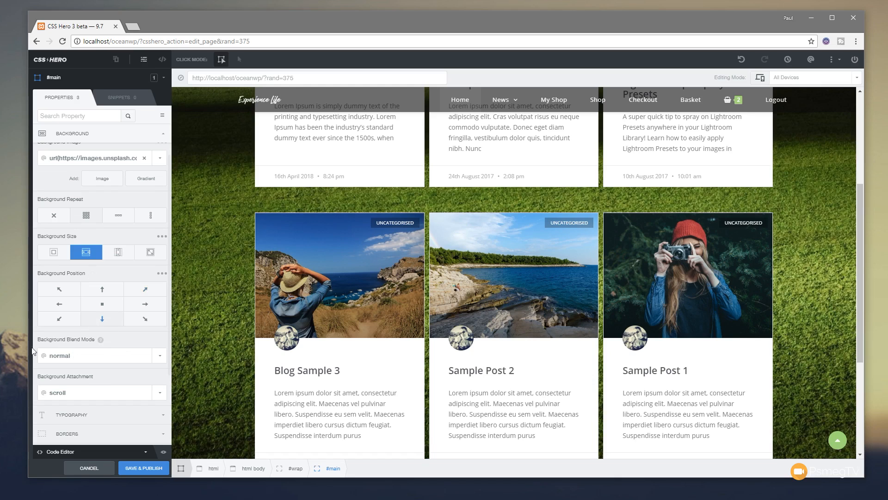
{"action": "mouse_move", "coordinate": [87, 363]}
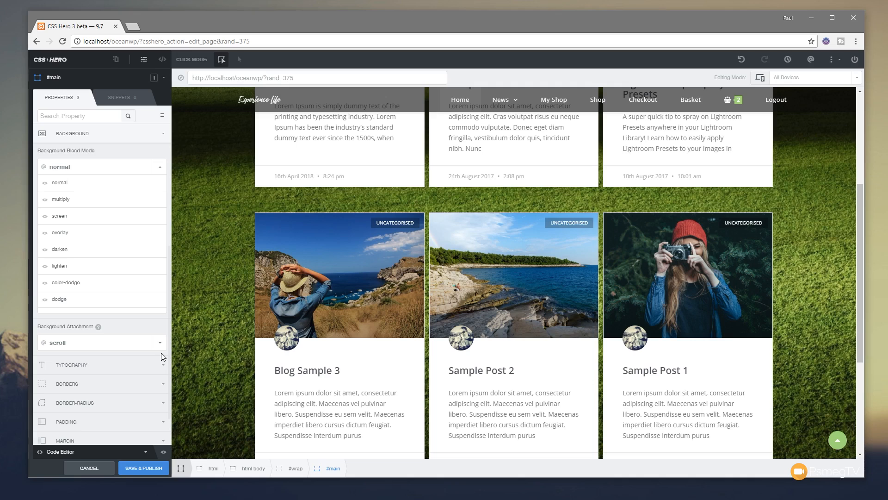
{"action": "mouse_move", "coordinate": [124, 286]}
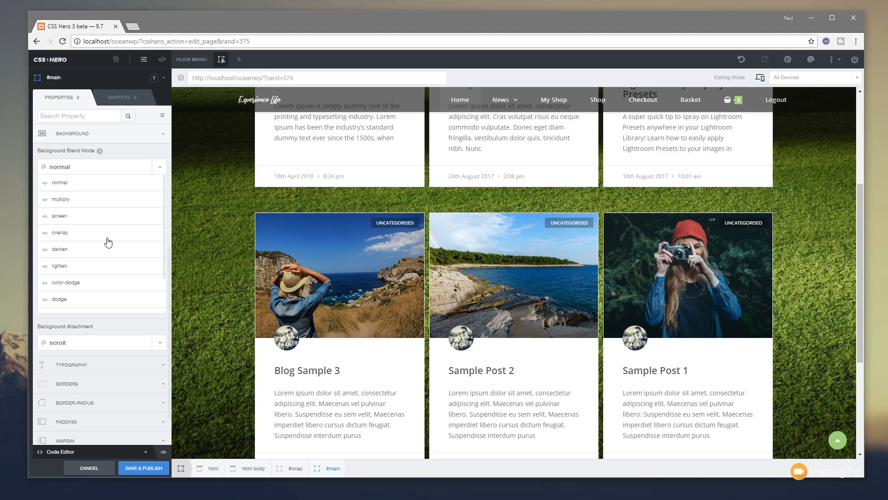
{"action": "mouse_move", "coordinate": [102, 155]}
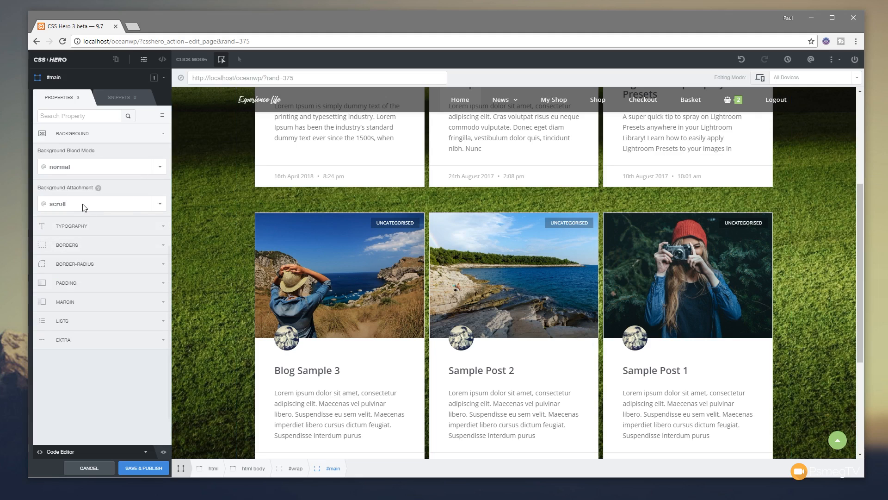
Set #main's background attachment to fixed and scroll the preview to verify
{"action": "scroll", "scroll_direction": "down", "scroll_amount": 3}
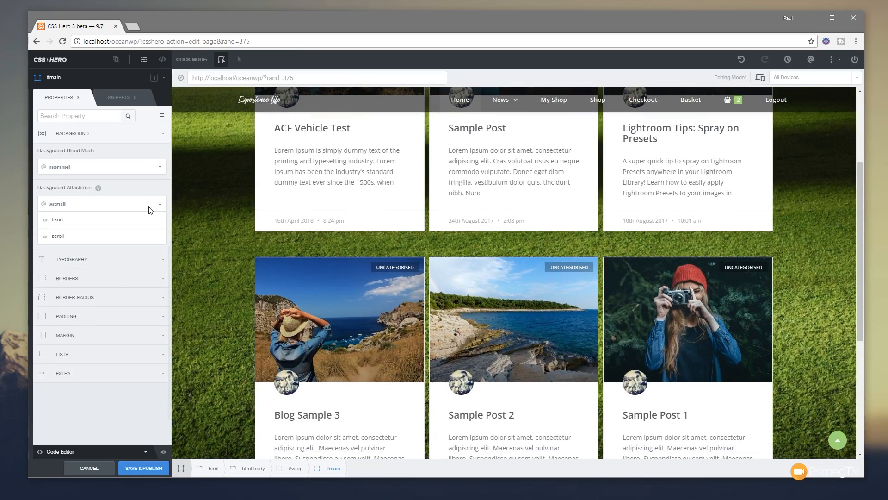
{"action": "left_click", "coordinate": [57, 220]}
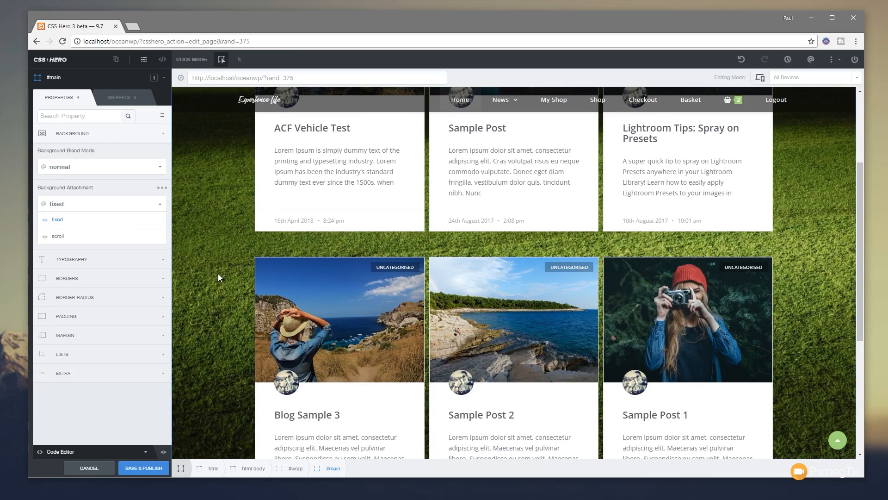
{"action": "scroll", "scroll_direction": "down", "scroll_amount": 3}
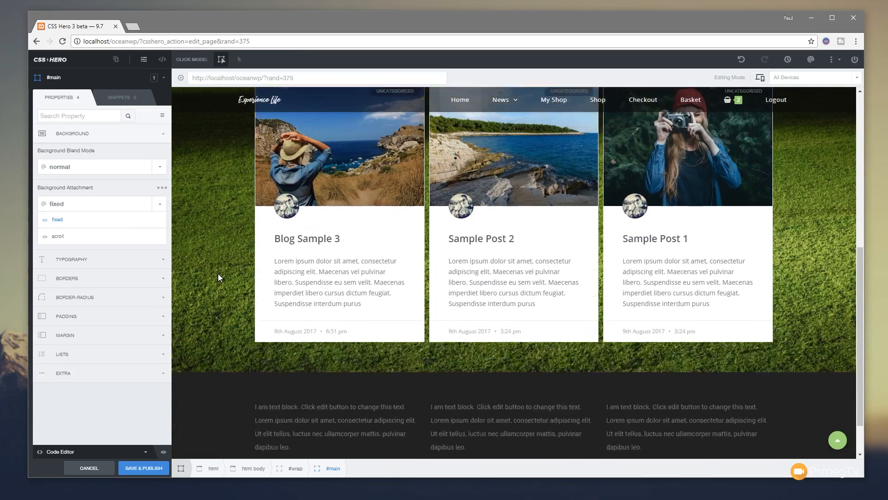